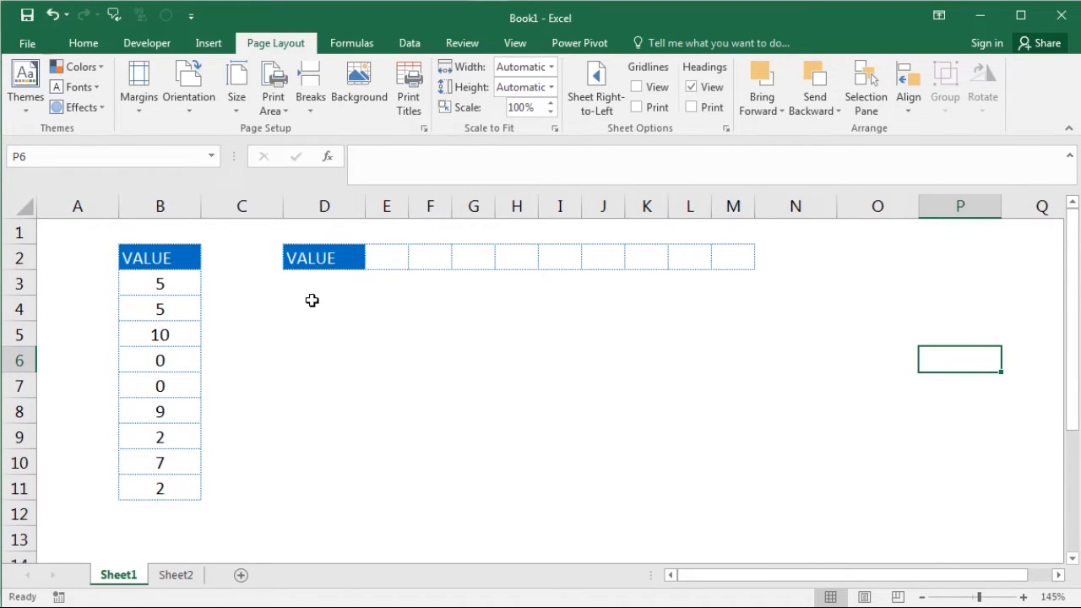
# Step: Enter =TRANSPOSE(B3:B11) as an array formula across E2:M2
pyautogui.click(160, 283)
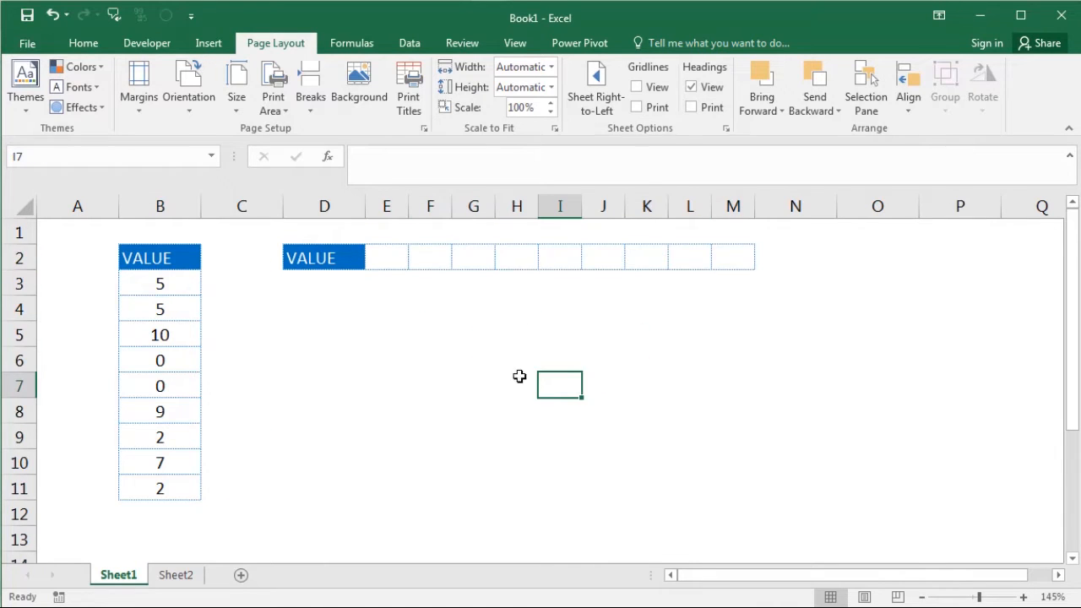
pyautogui.moveTo(386, 257); pyautogui.dragTo(602, 257)
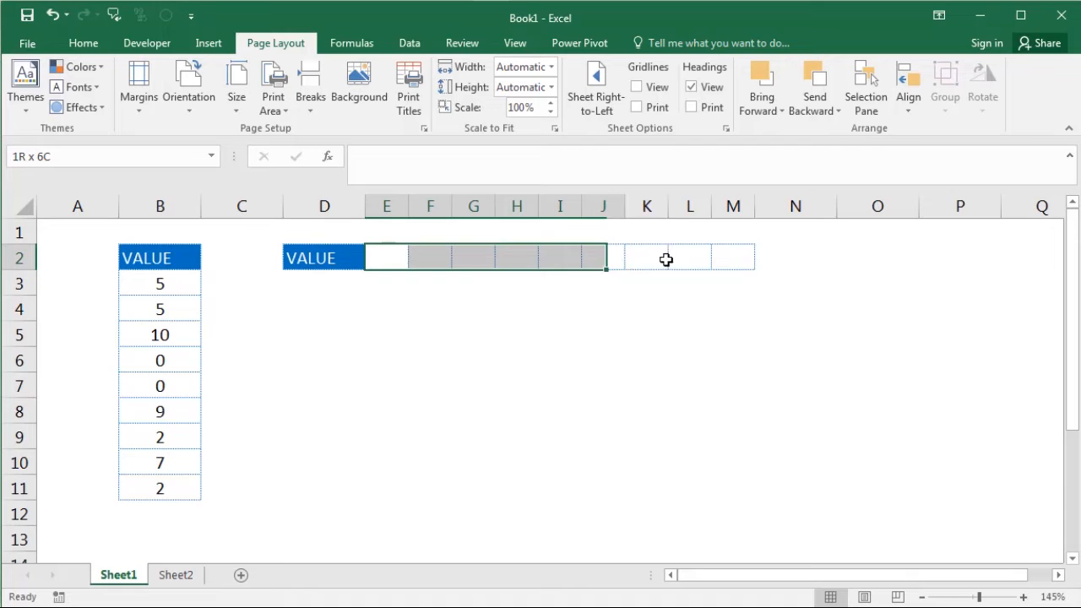
pyautogui.moveTo(602, 258); pyautogui.dragTo(732, 258)
pyautogui.write('=')
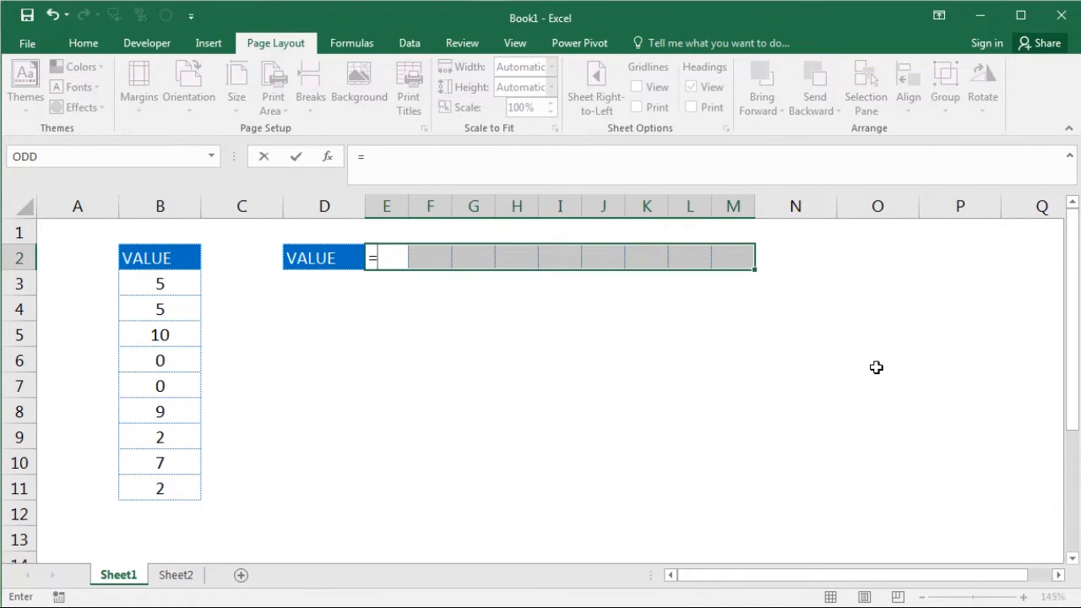
pyautogui.write('TRANSPOSE(')
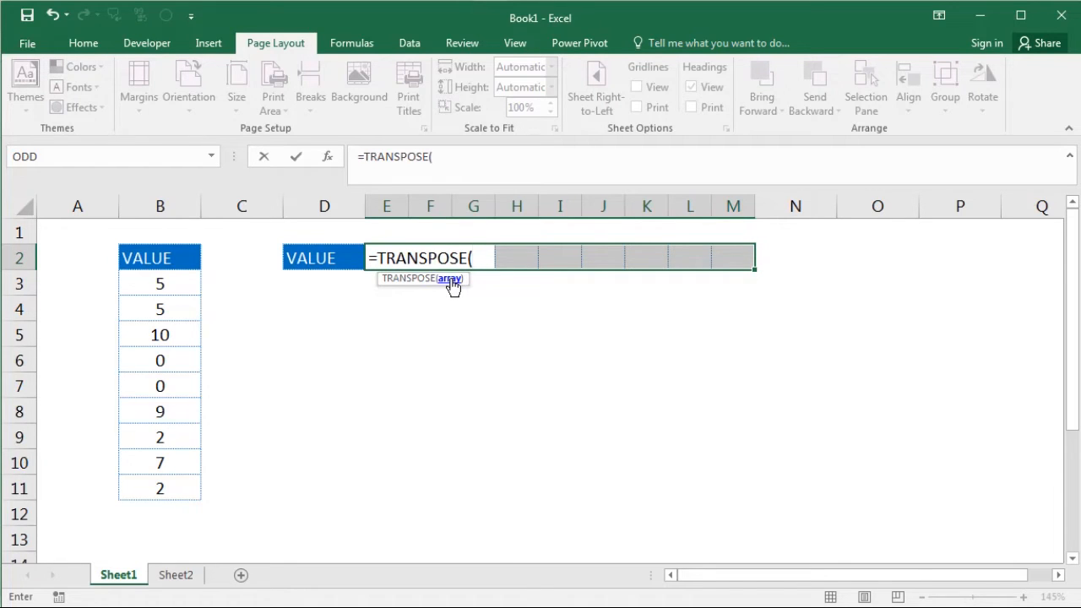
pyautogui.moveTo(159, 283); pyautogui.dragTo(159, 487)
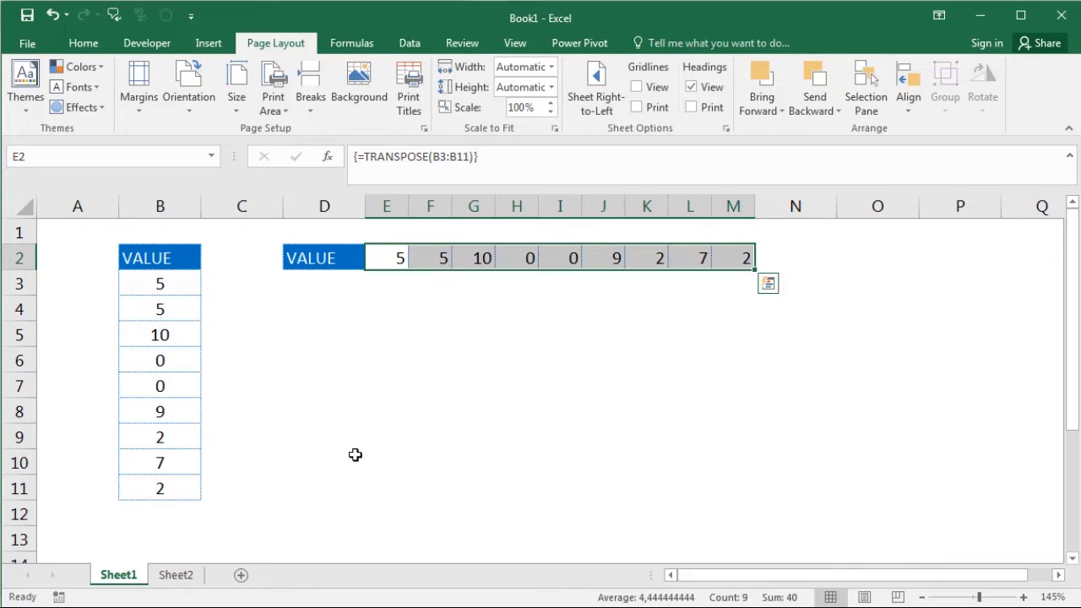
# Step: Inspect E2 and F2 to confirm they share the TRANSPOSE(B3:B11) array formula
pyautogui.click(386, 257)
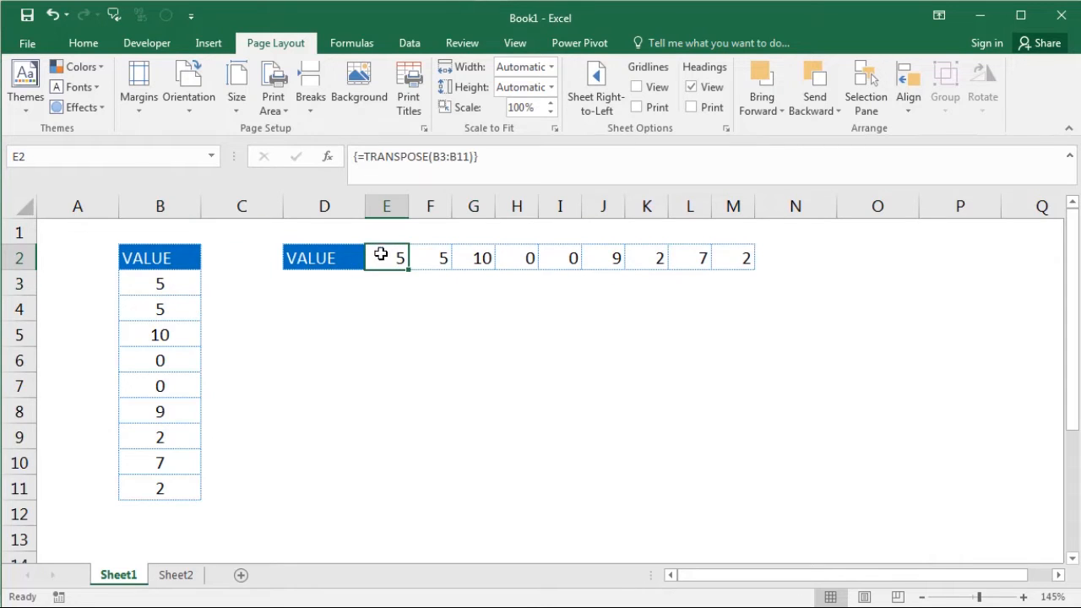
pyautogui.click(429, 257)
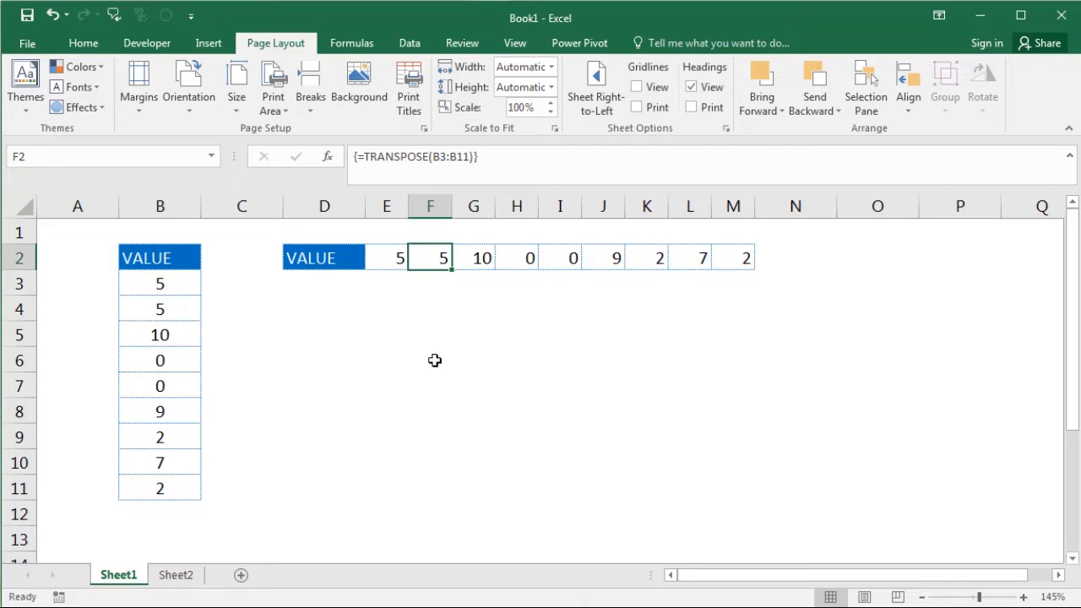
pyautogui.moveTo(154, 360)
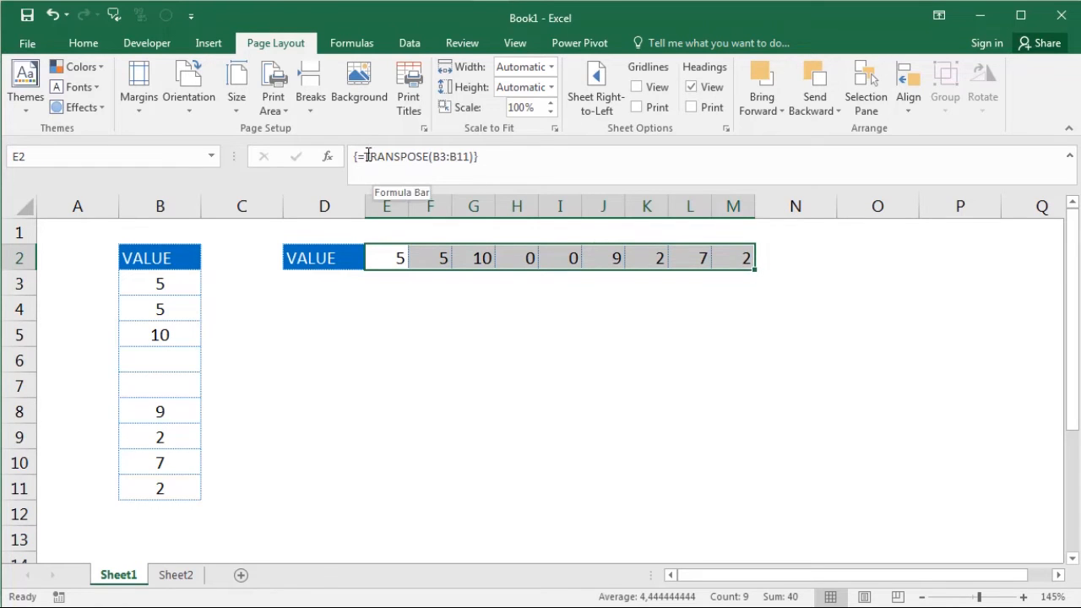
# Step: Rewrite the row formula as =IF(TRANSPOSE(B3:B11)="";"-";TRANSPOSE(B3:B11) and submit it
pyautogui.write('if')
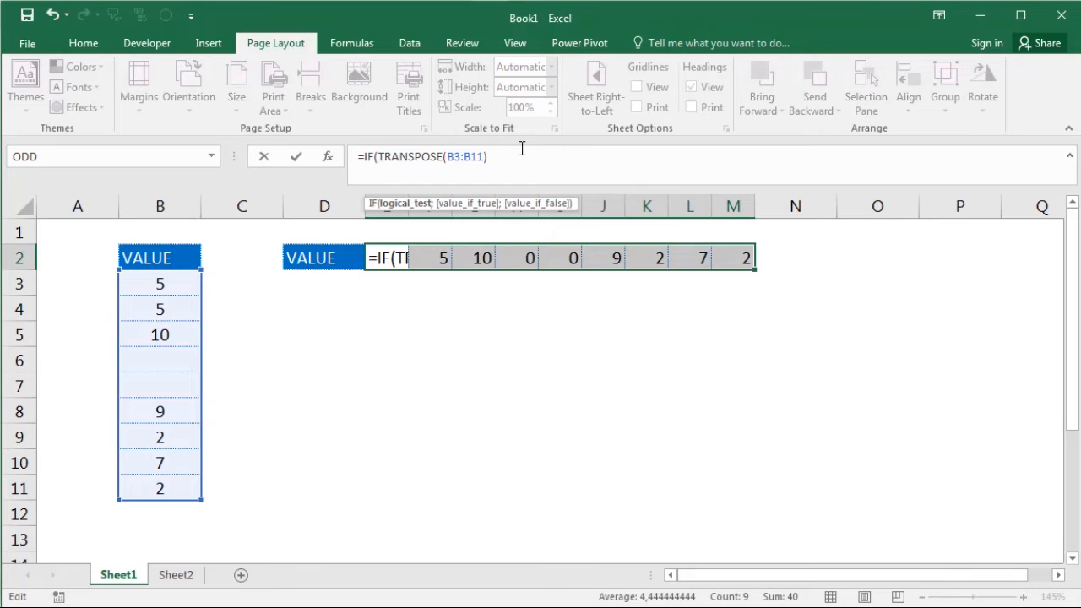
pyautogui.click(488, 156)
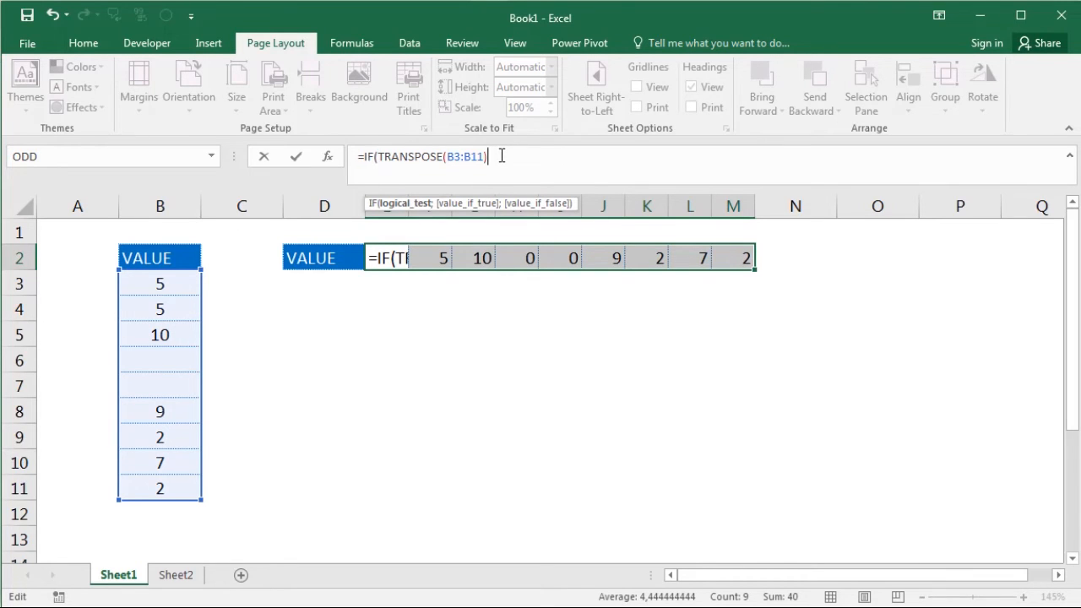
pyautogui.write('=')
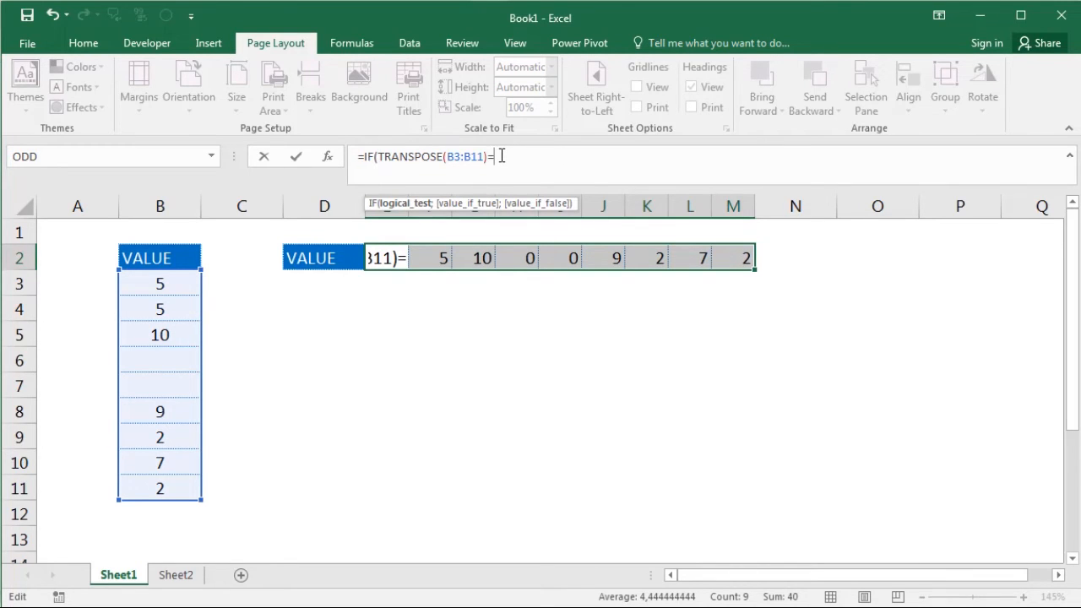
pyautogui.write('""')
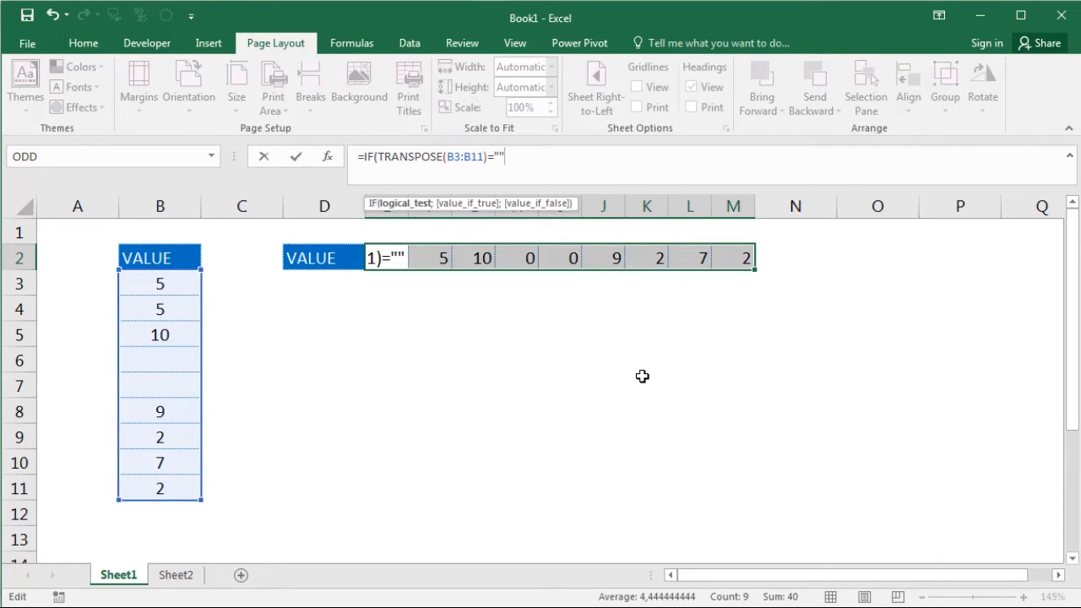
pyautogui.write(';"-')
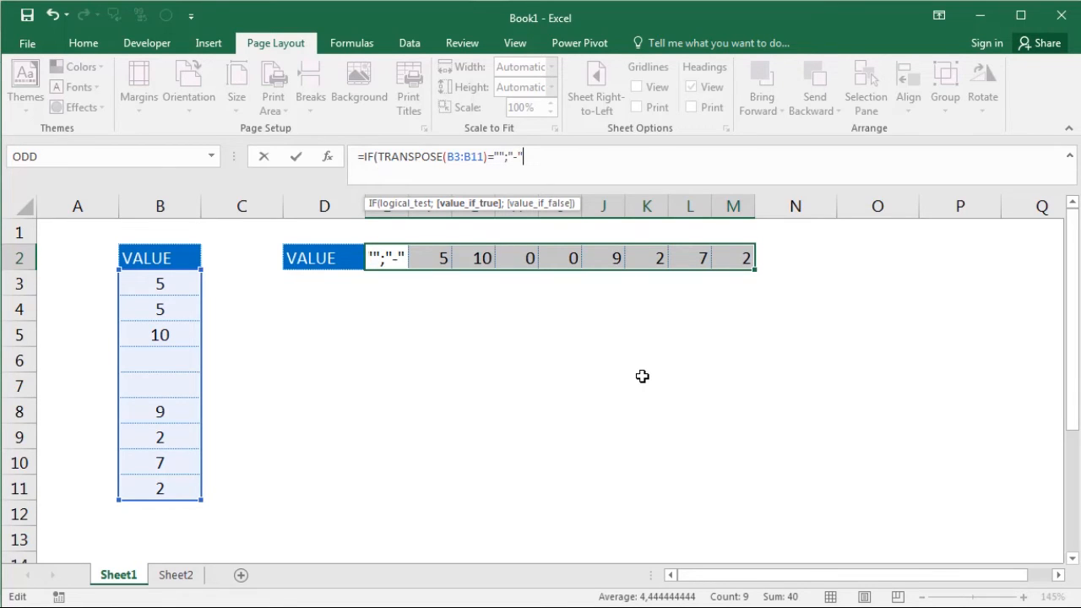
pyautogui.write('t')
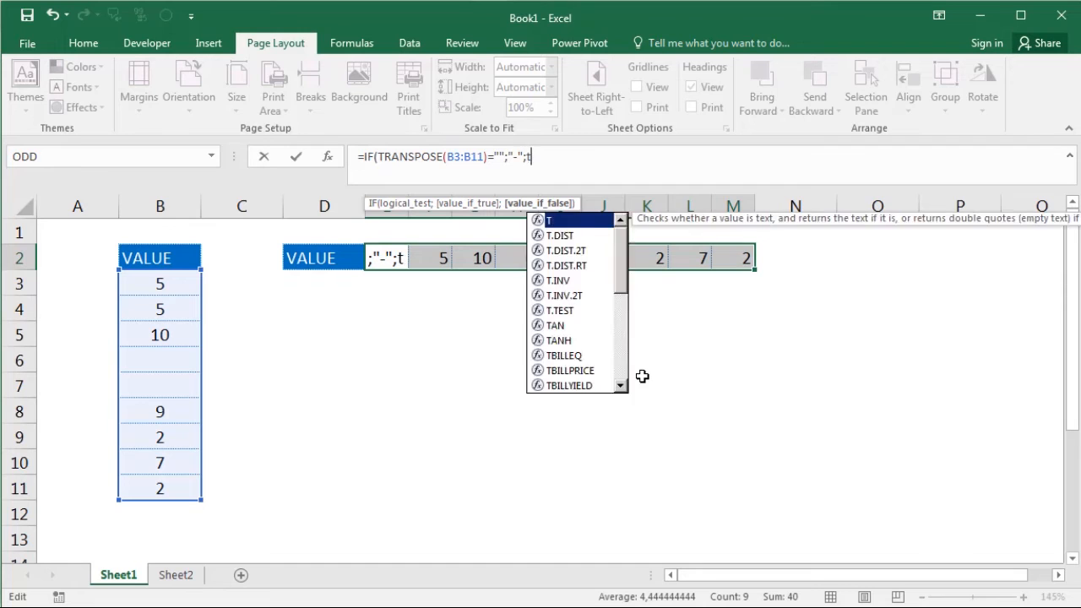
pyautogui.write('RANSPOSE(')
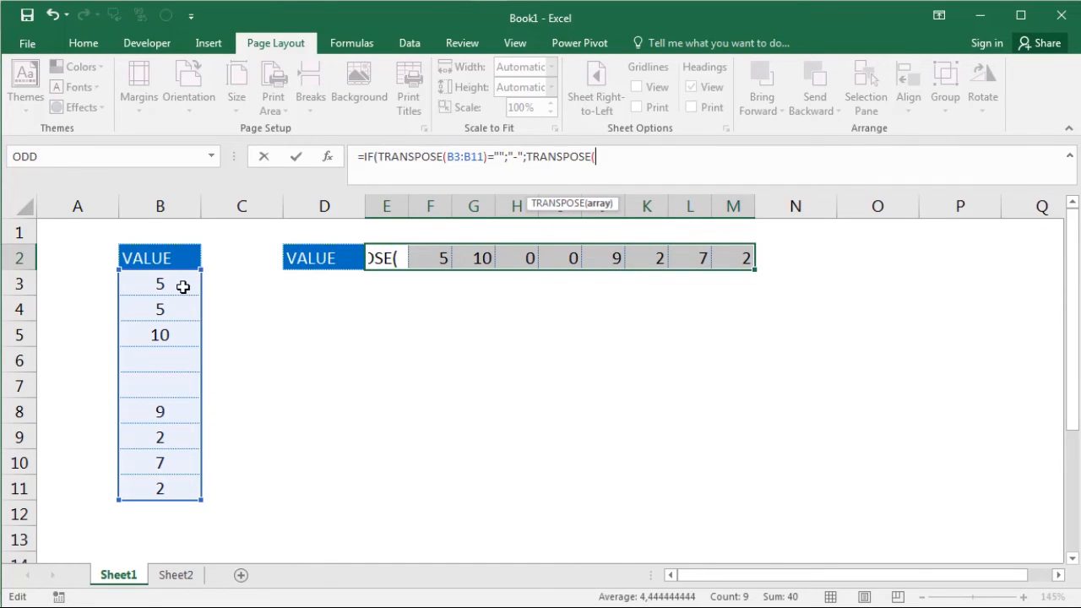
pyautogui.moveTo(160, 283); pyautogui.dragTo(159, 488)
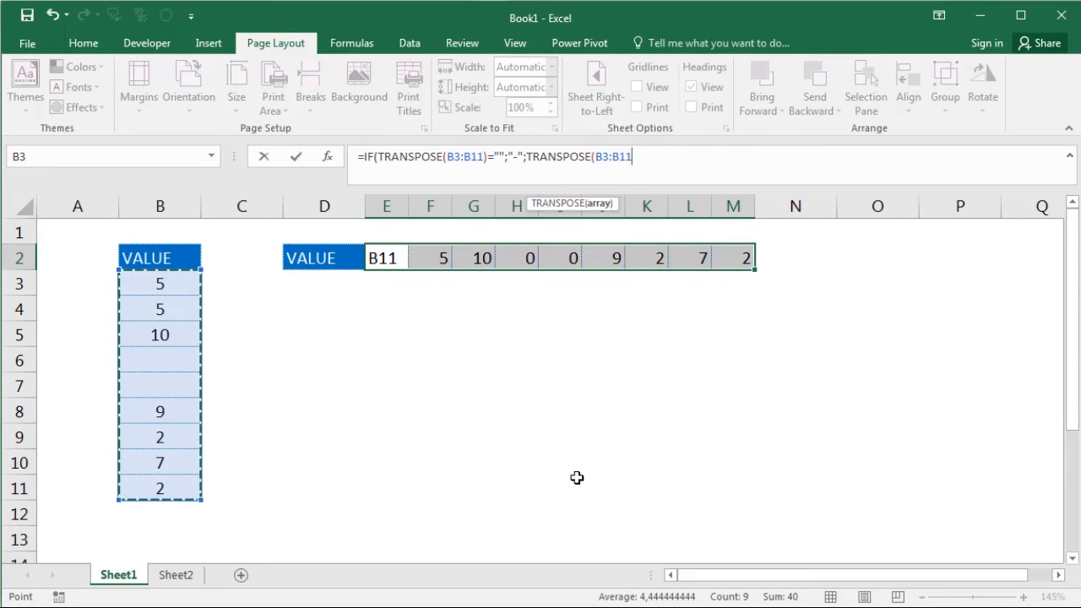
pyautogui.press('Enter')
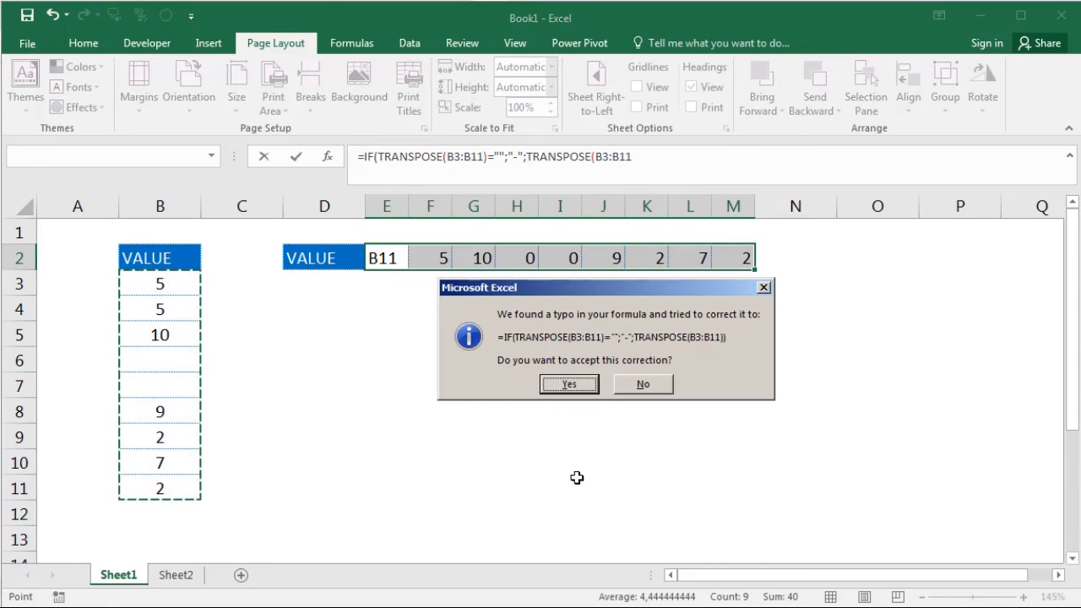
# Step: Accept the closing-parenthesis correction, then check the dash in I2, blank B7, and G8
pyautogui.click(568, 384)
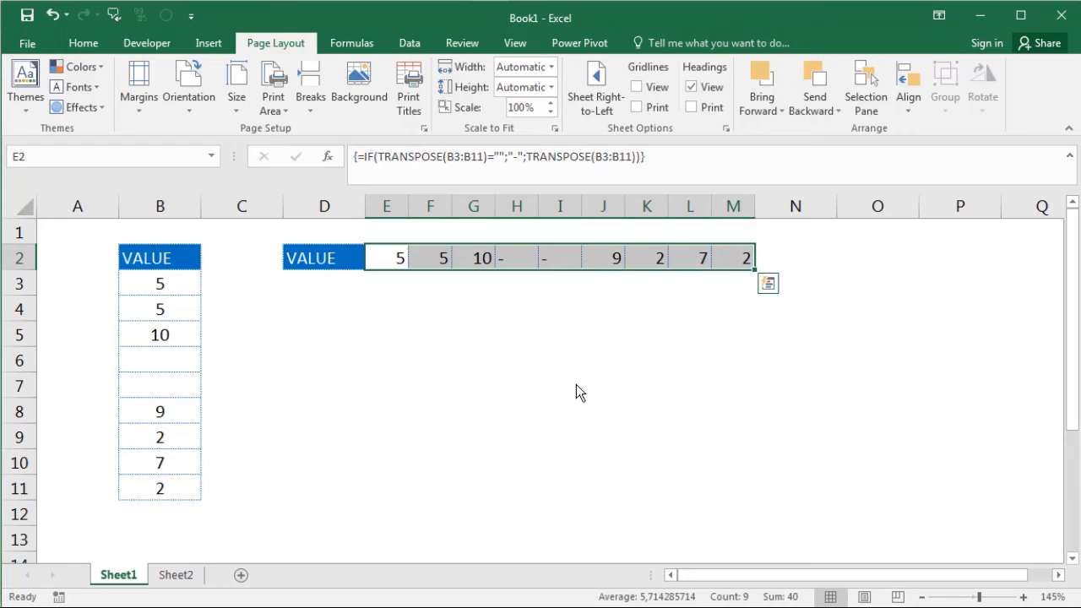
pyautogui.click(559, 257)
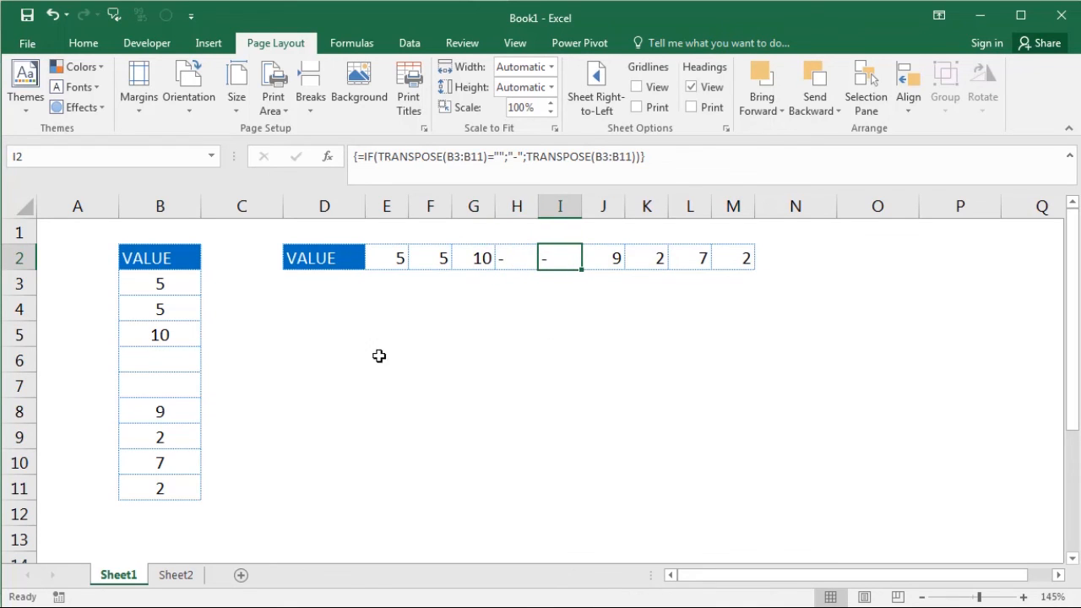
pyautogui.click(159, 384)
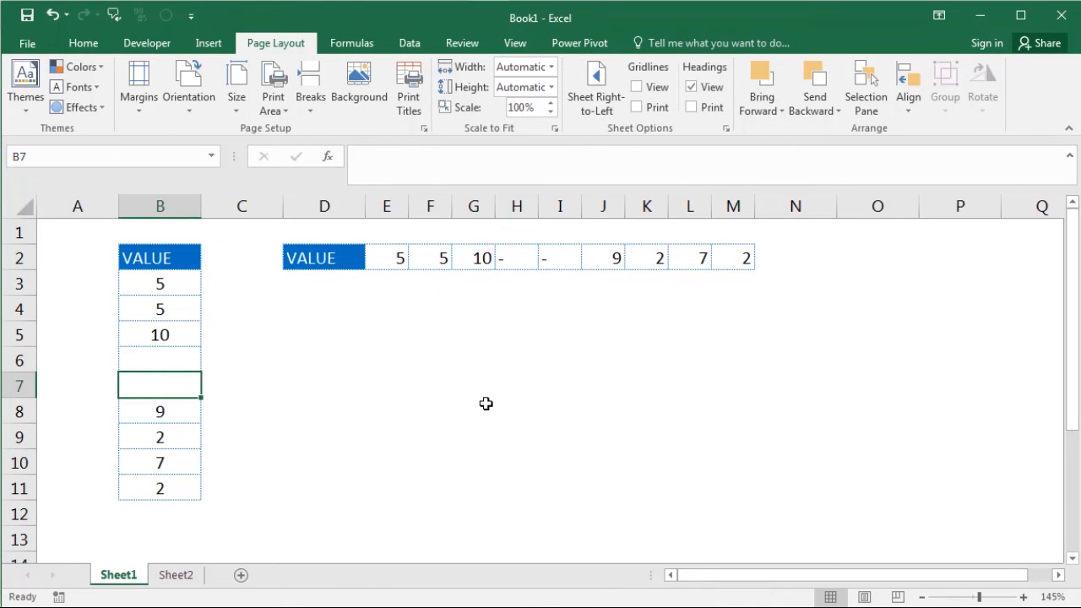
pyautogui.click(473, 410)
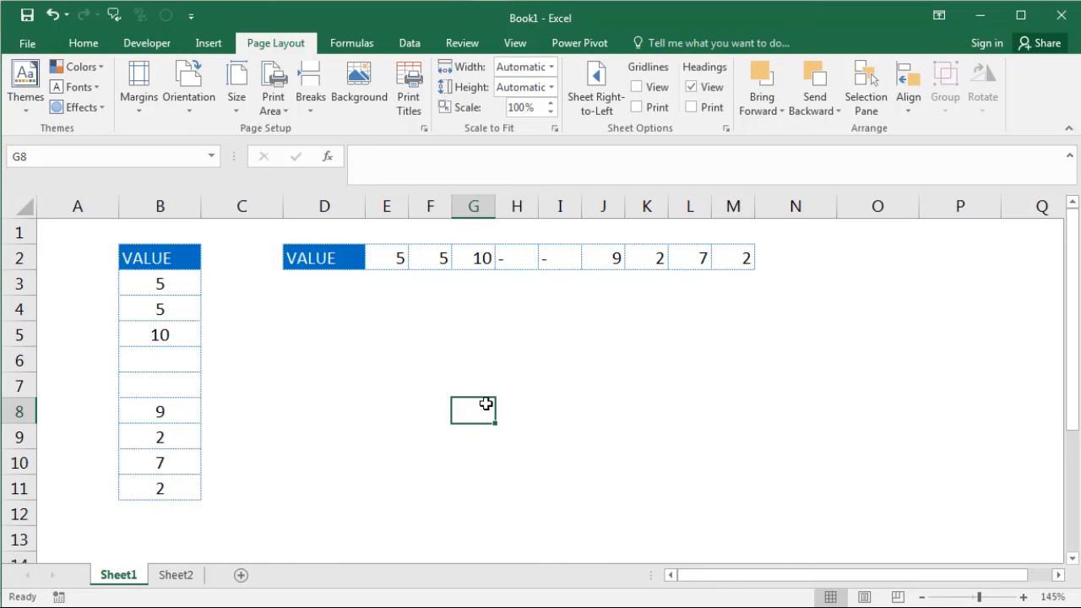